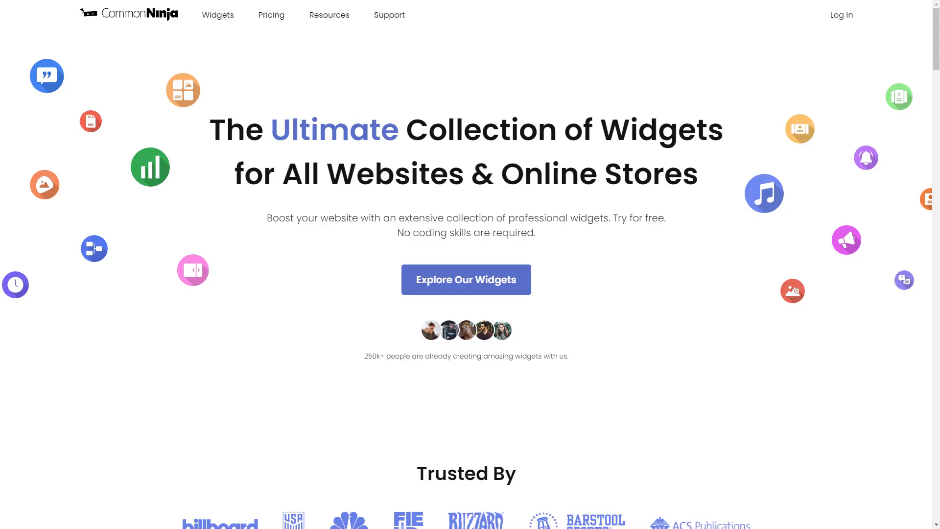
Browse the full Common Ninja widget catalog toward the Logo Slider widget.
left_click(466, 280)
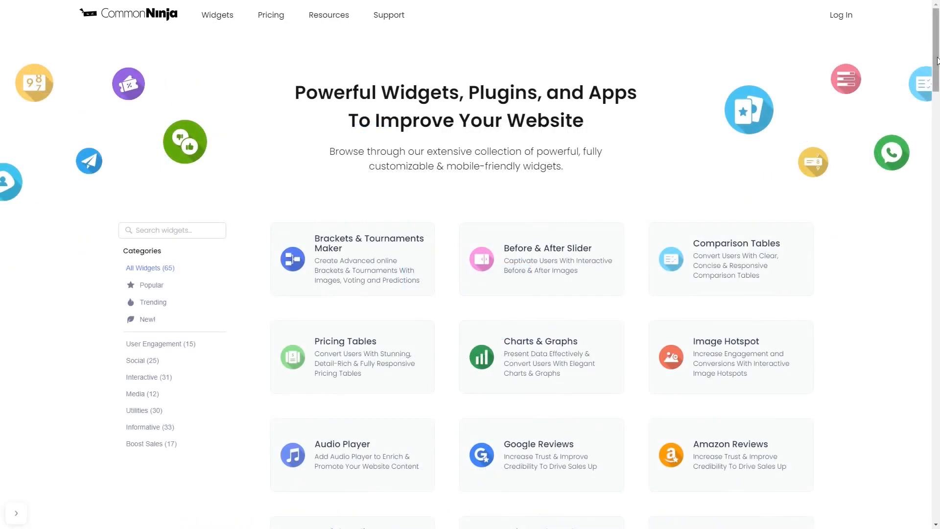
scroll("down", 3)
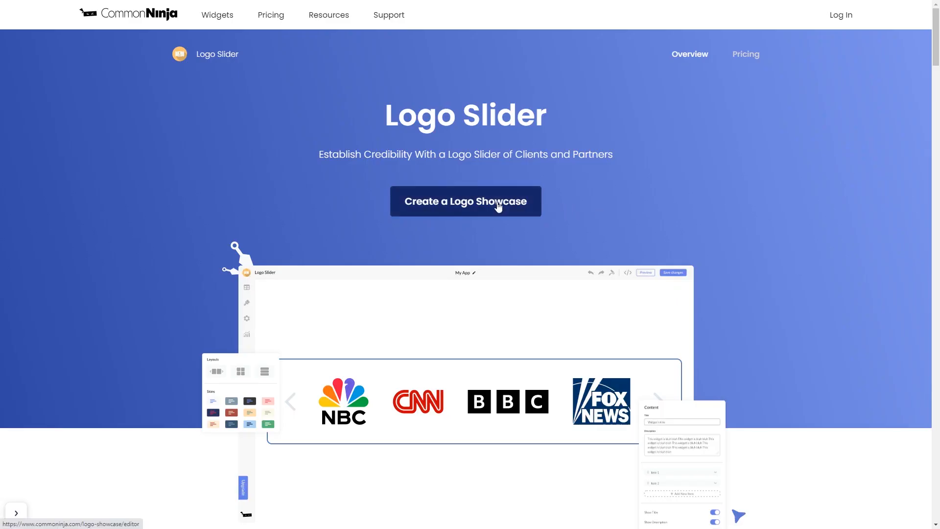
Create a Logo Showcase widget, inspect Company #1's logo, and show the design settings.
left_click(464, 200)
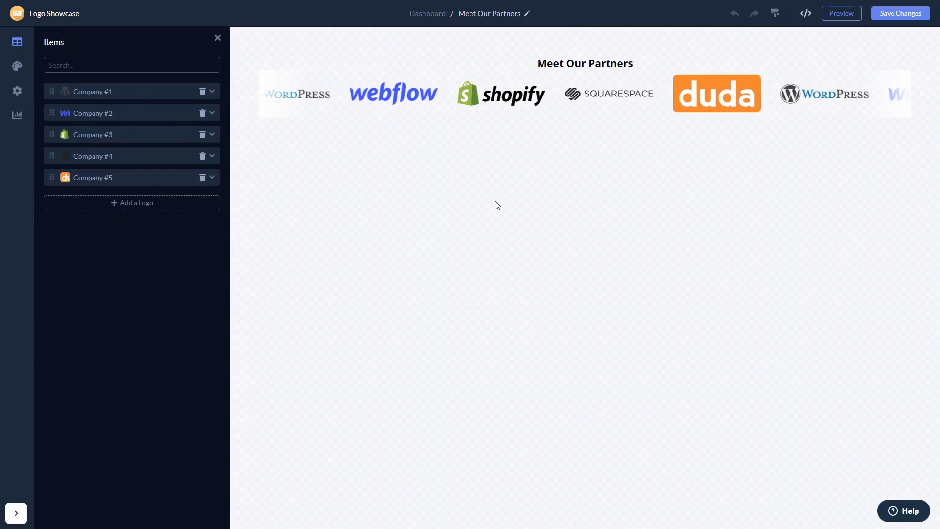
left_click(93, 91)
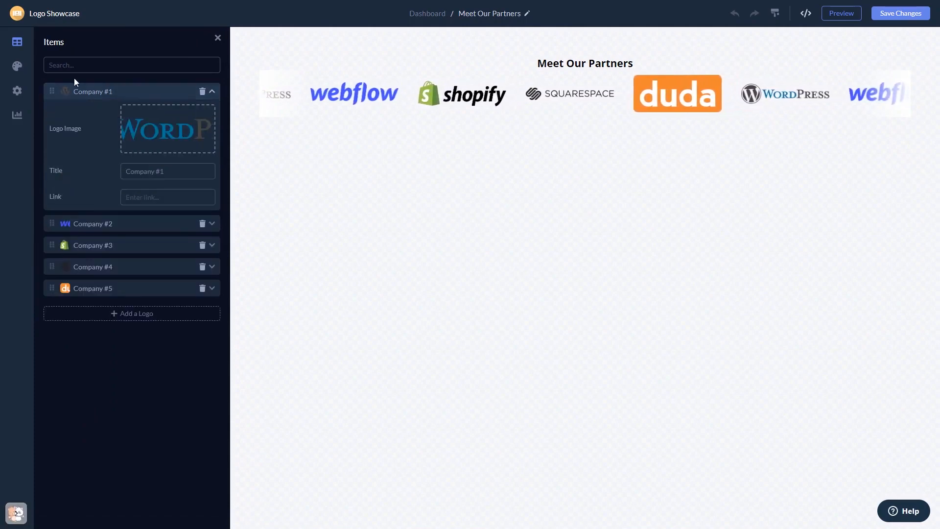
left_click(16, 66)
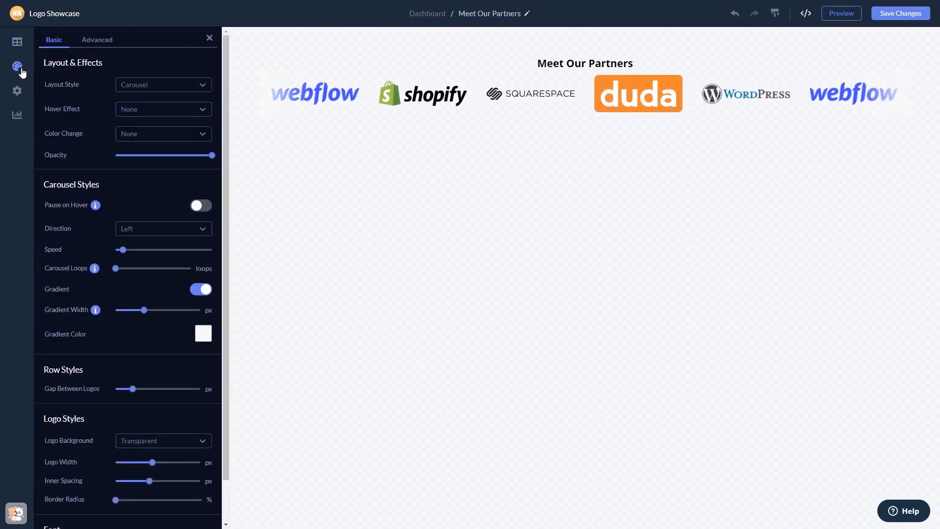
View the slider's General Settings, then go back to the project Dashboard.
left_click(17, 91)
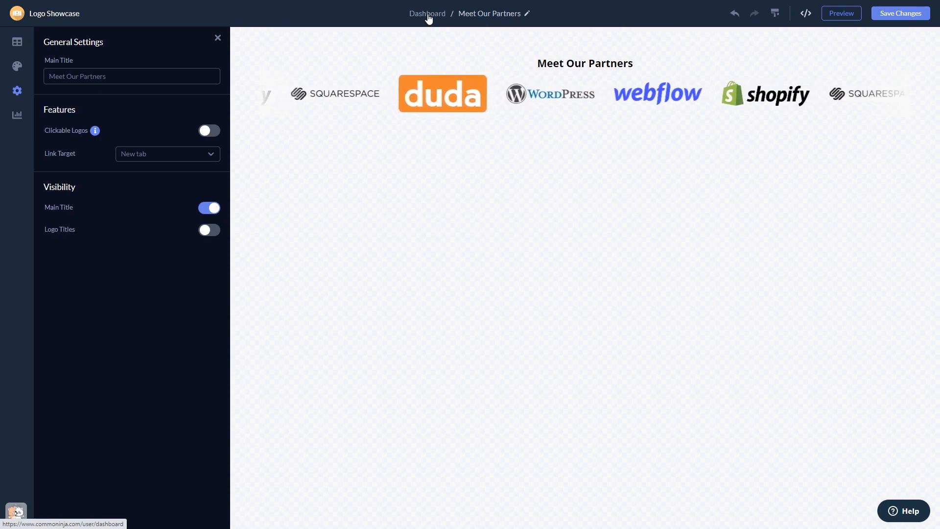
left_click(427, 13)
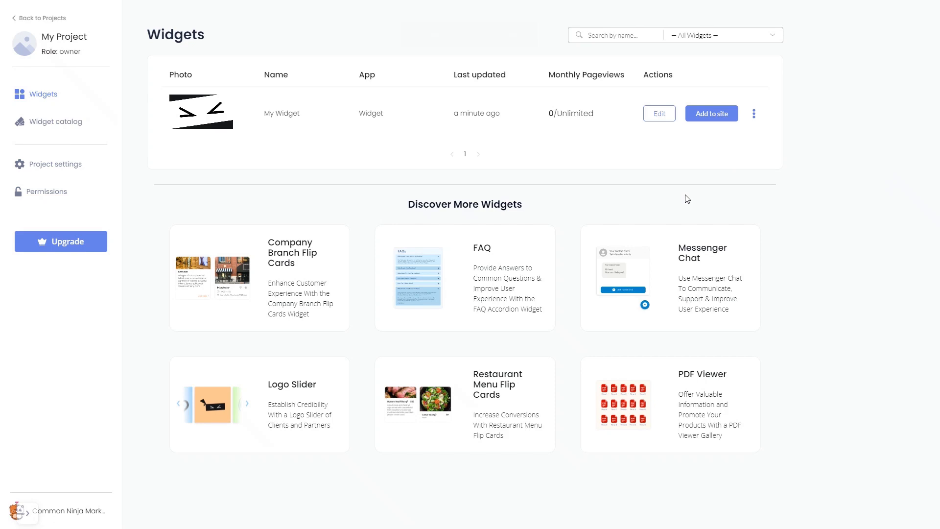
mouse_move(708, 155)
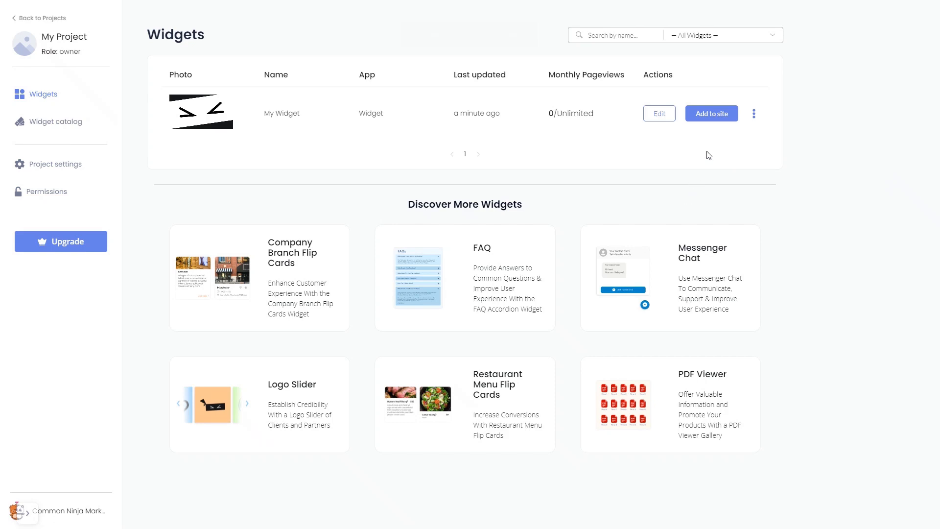
left_click(711, 113)
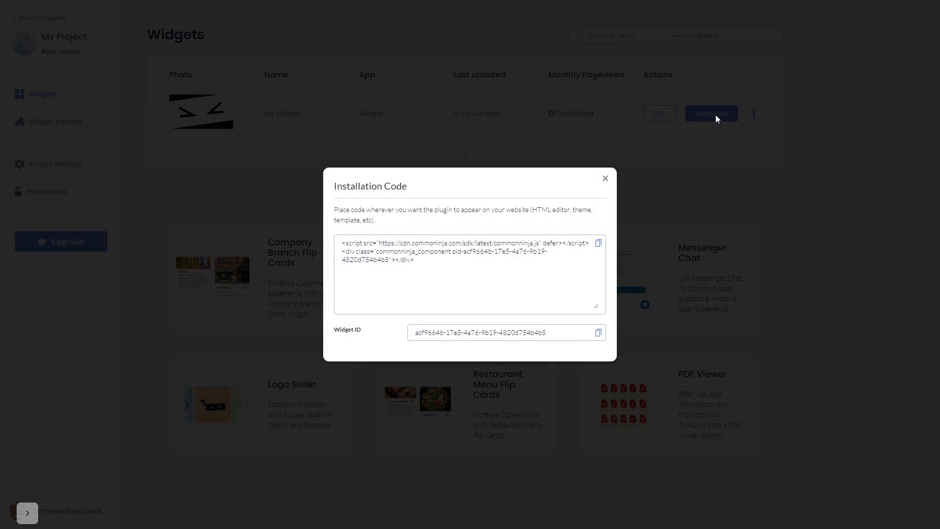
mouse_move(634, 235)
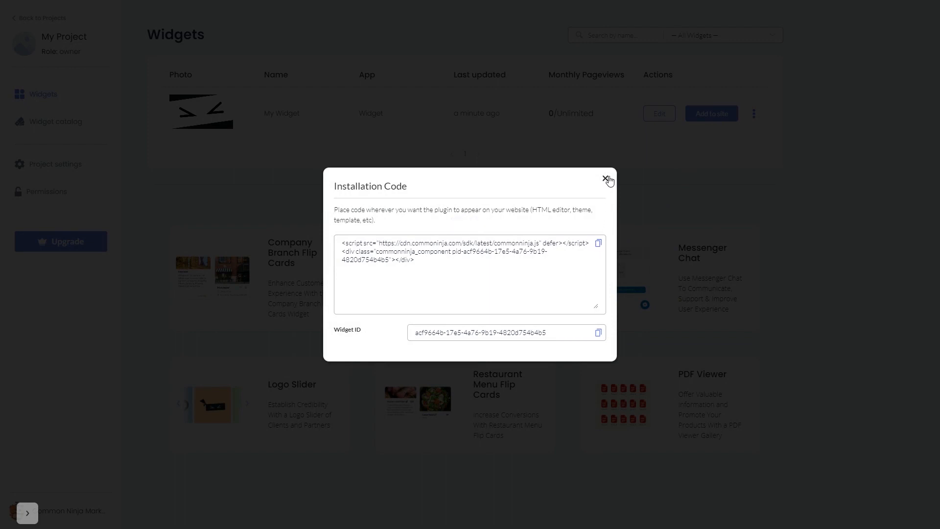
left_click(608, 180)
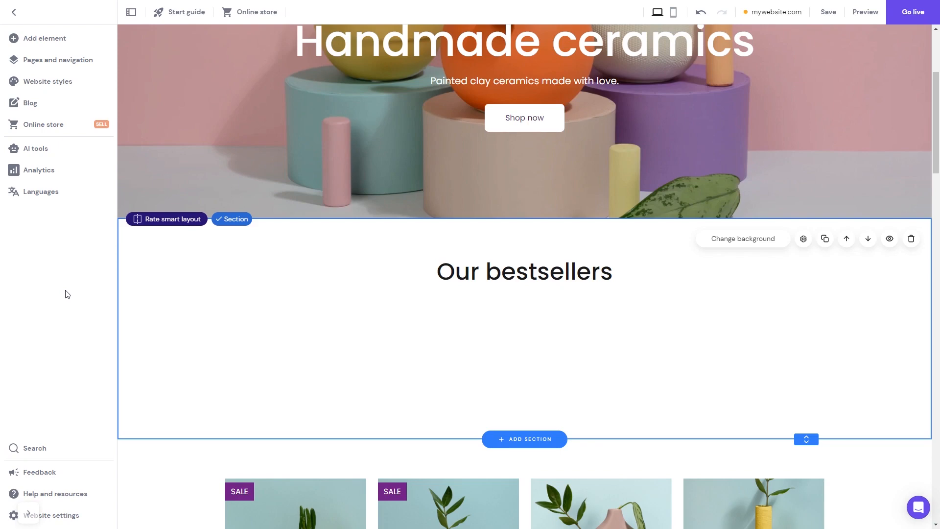
mouse_move(44, 38)
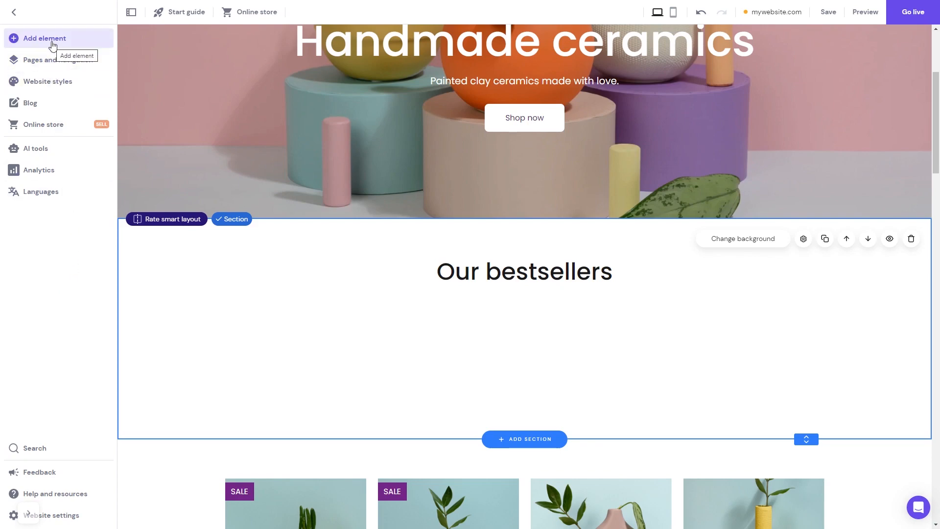
Show the Add elements panel from the left sidebar.
left_click(43, 38)
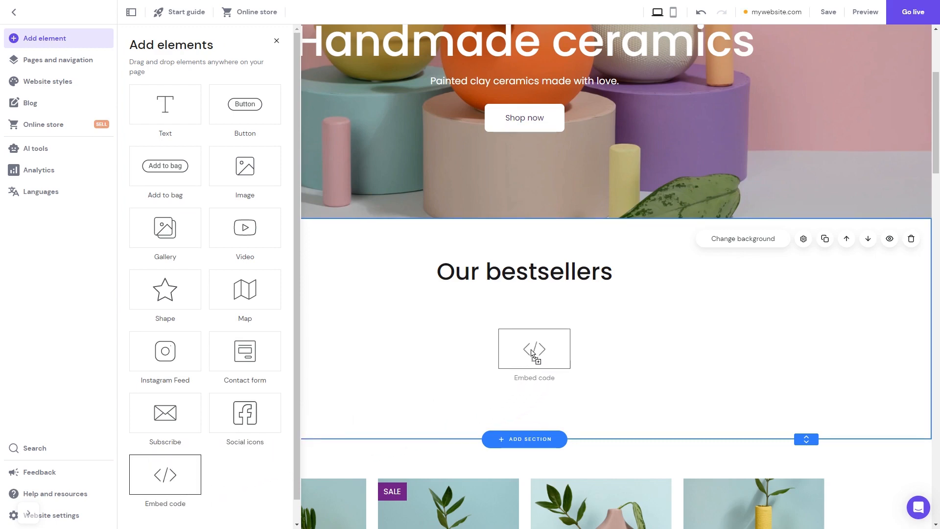
Drop an Embed code element into the Our bestsellers section.
left_click(534, 349)
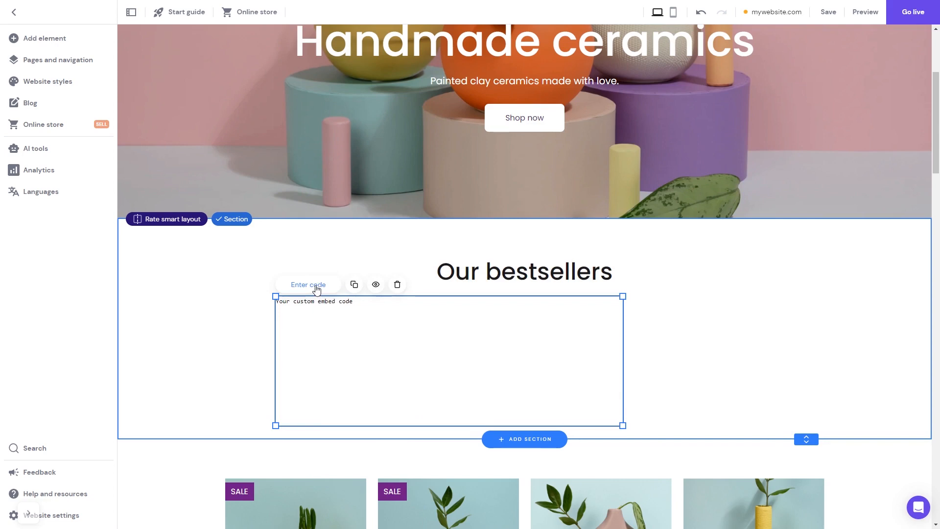
Paste the Common Ninja commonninja.js installation script into the embed block and apply it.
left_click(307, 283)
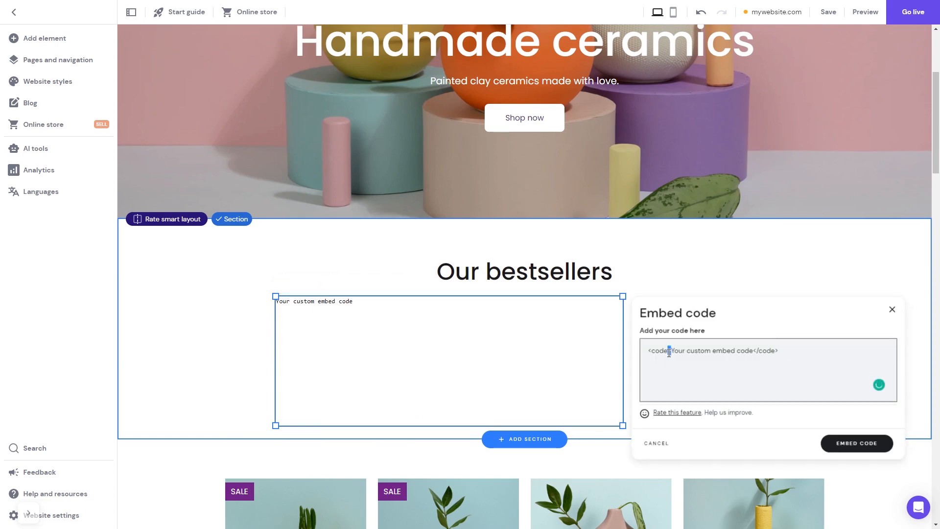
type("<script src=\"https://cdn.commonninja.com/sdk/latest/commonninja.js\" defer></script> <div class=\"commonninja_component pid-8daf3611-60ff-482a-9b50-e9581cf2afd3\"></div>")
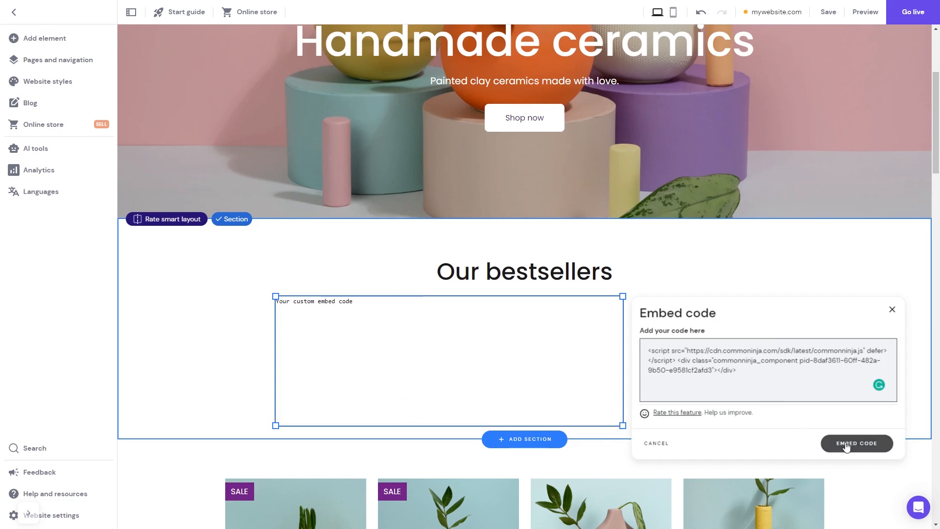
left_click(856, 443)
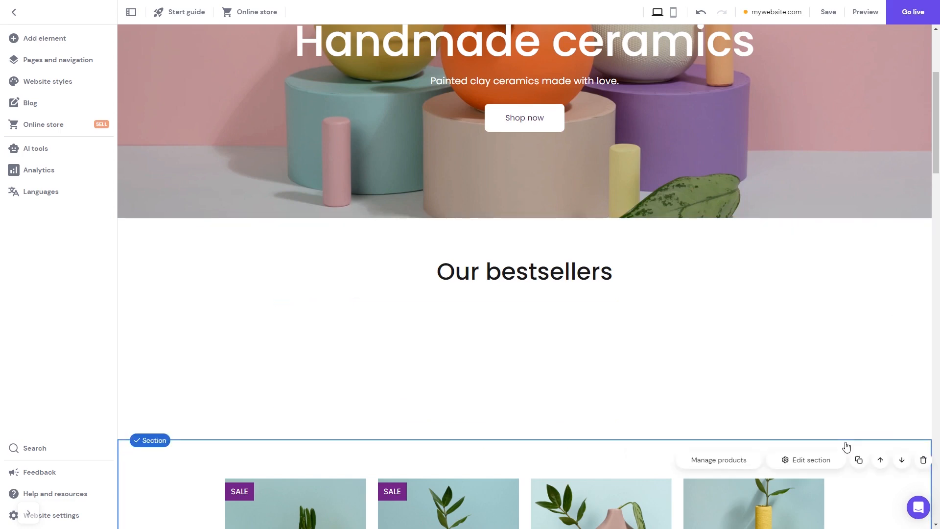